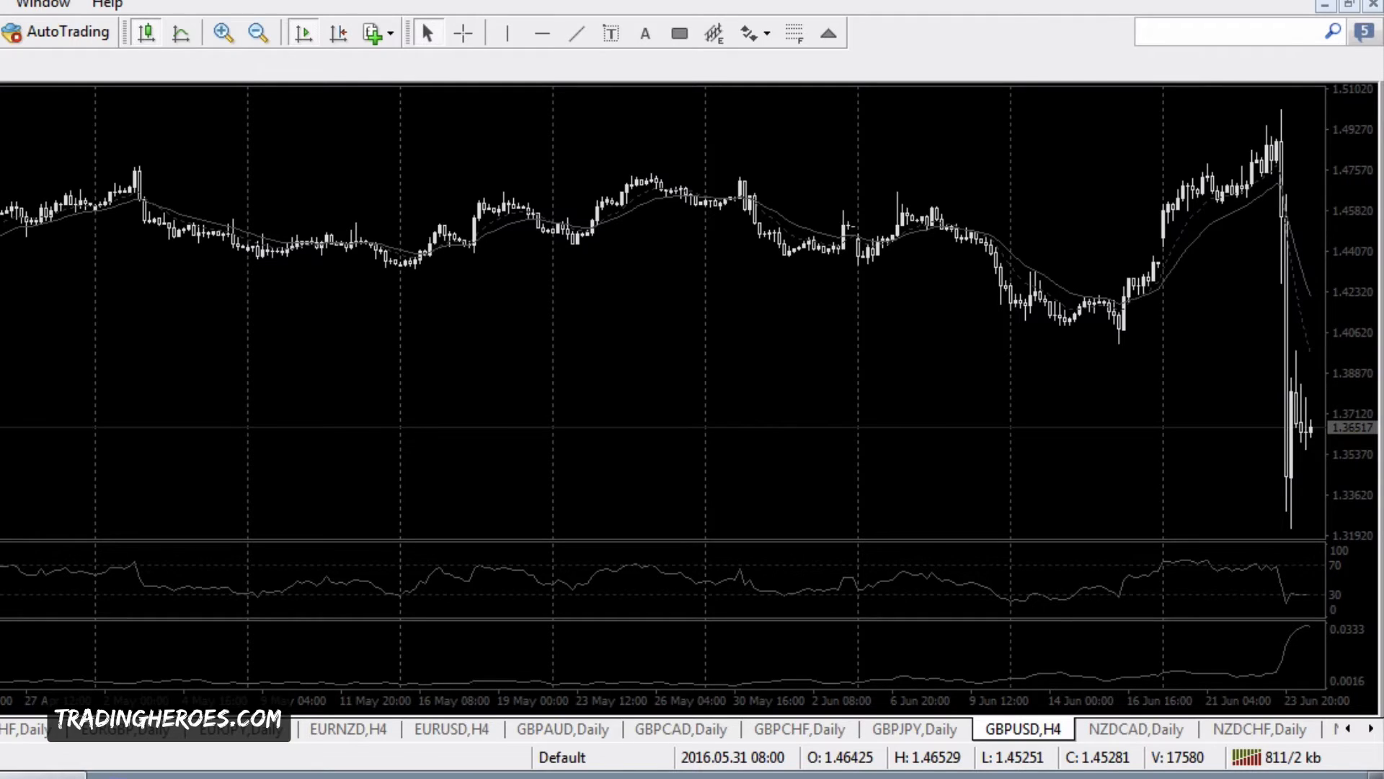
{"action": "mouse_move", "coordinate": [212, 115]}
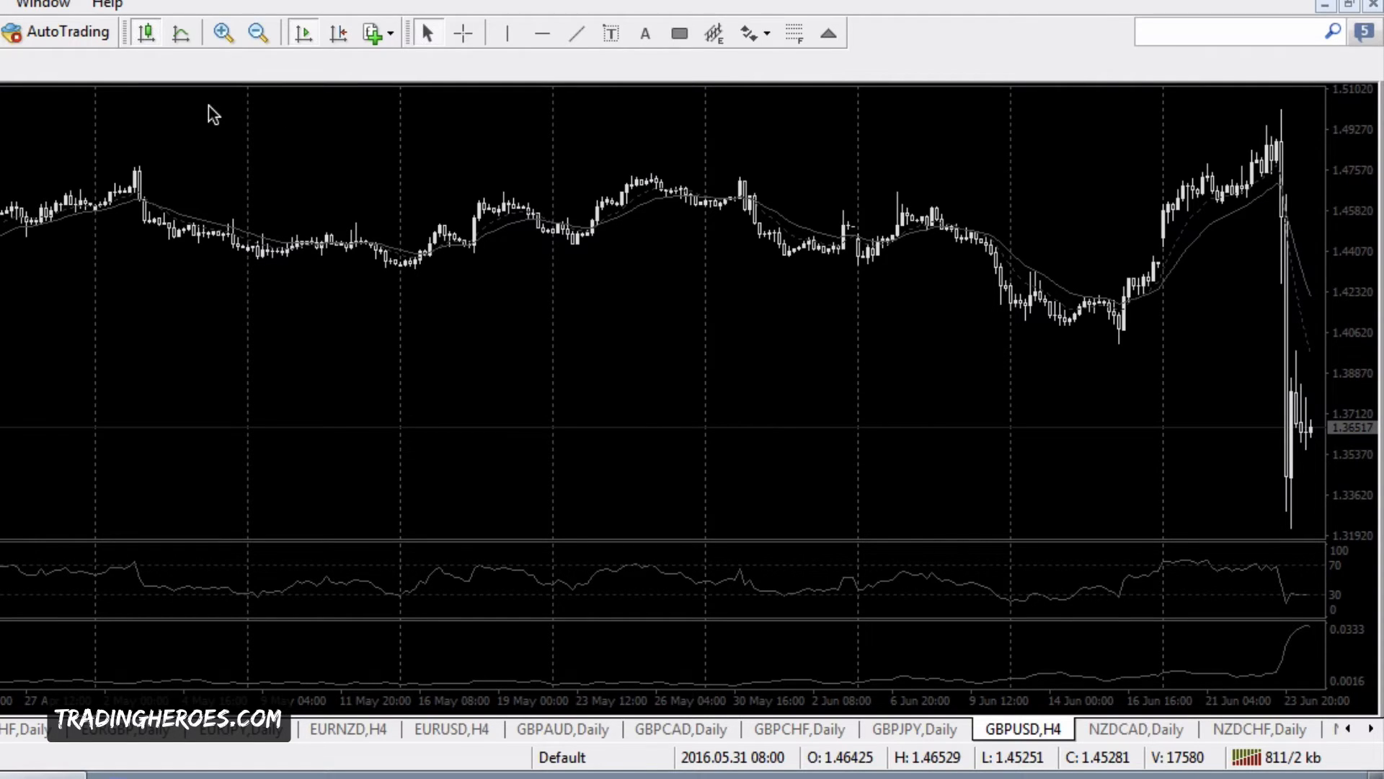
{"action": "mouse_move", "coordinate": [375, 44]}
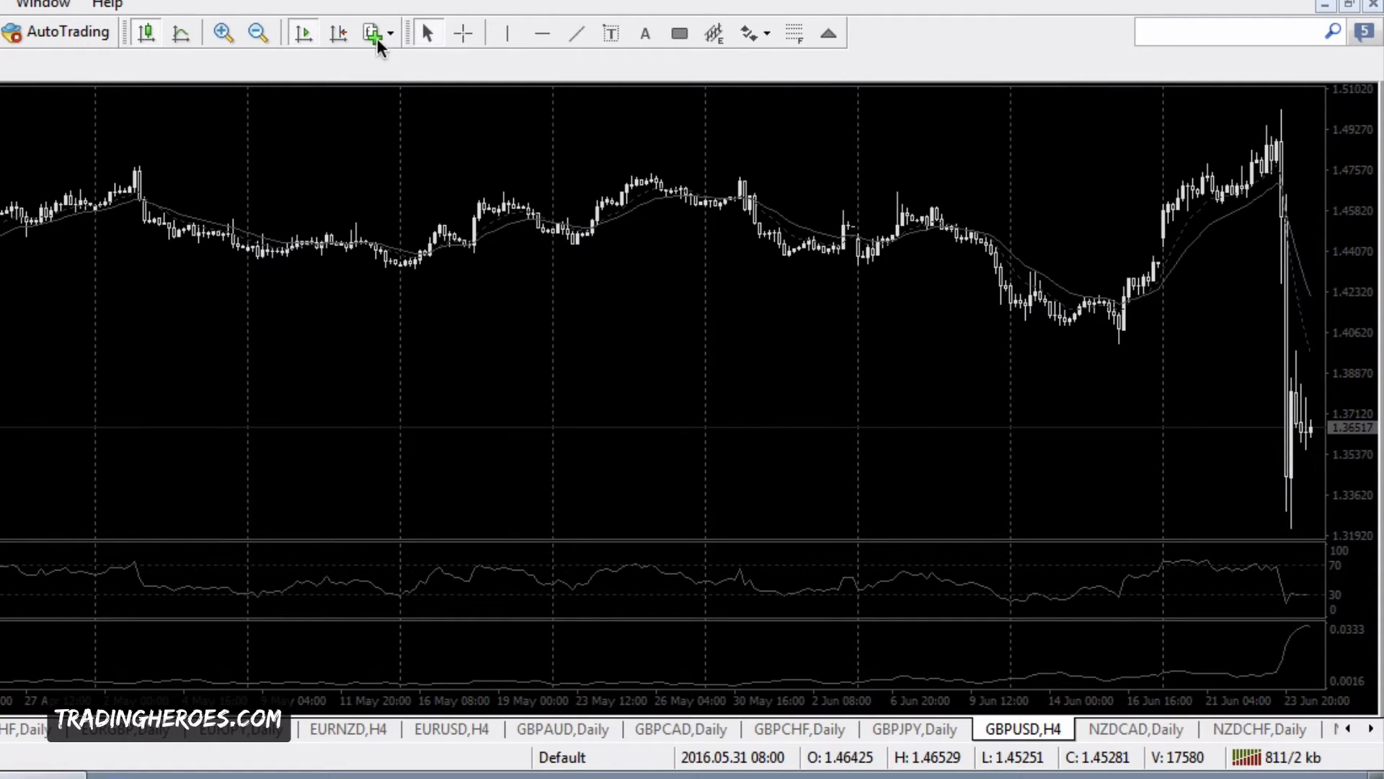
Add the TH Pin Bar Alerts custom indicator from the Indicators list to the GBPUSD H4 chart.
{"action": "left_click", "coordinate": [372, 32]}
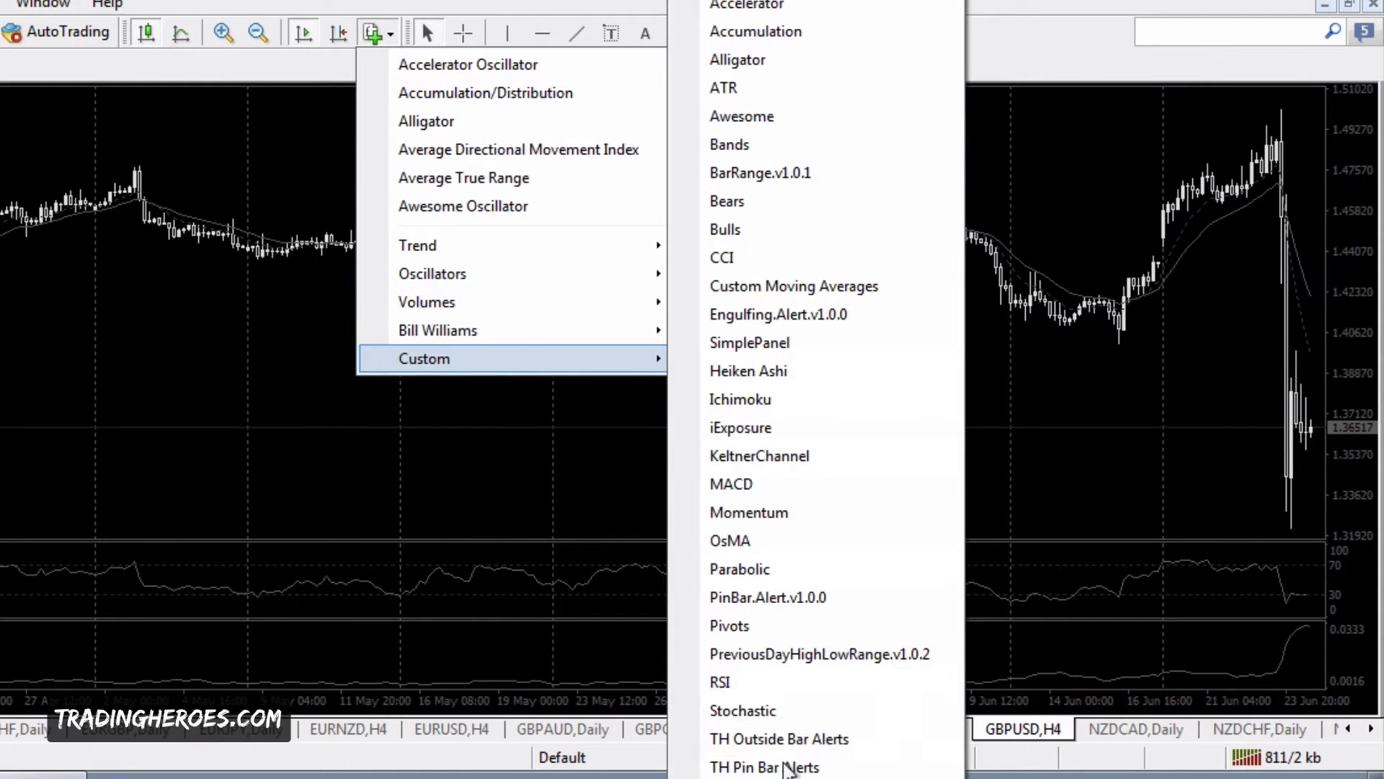
{"action": "mouse_move", "coordinate": [765, 766]}
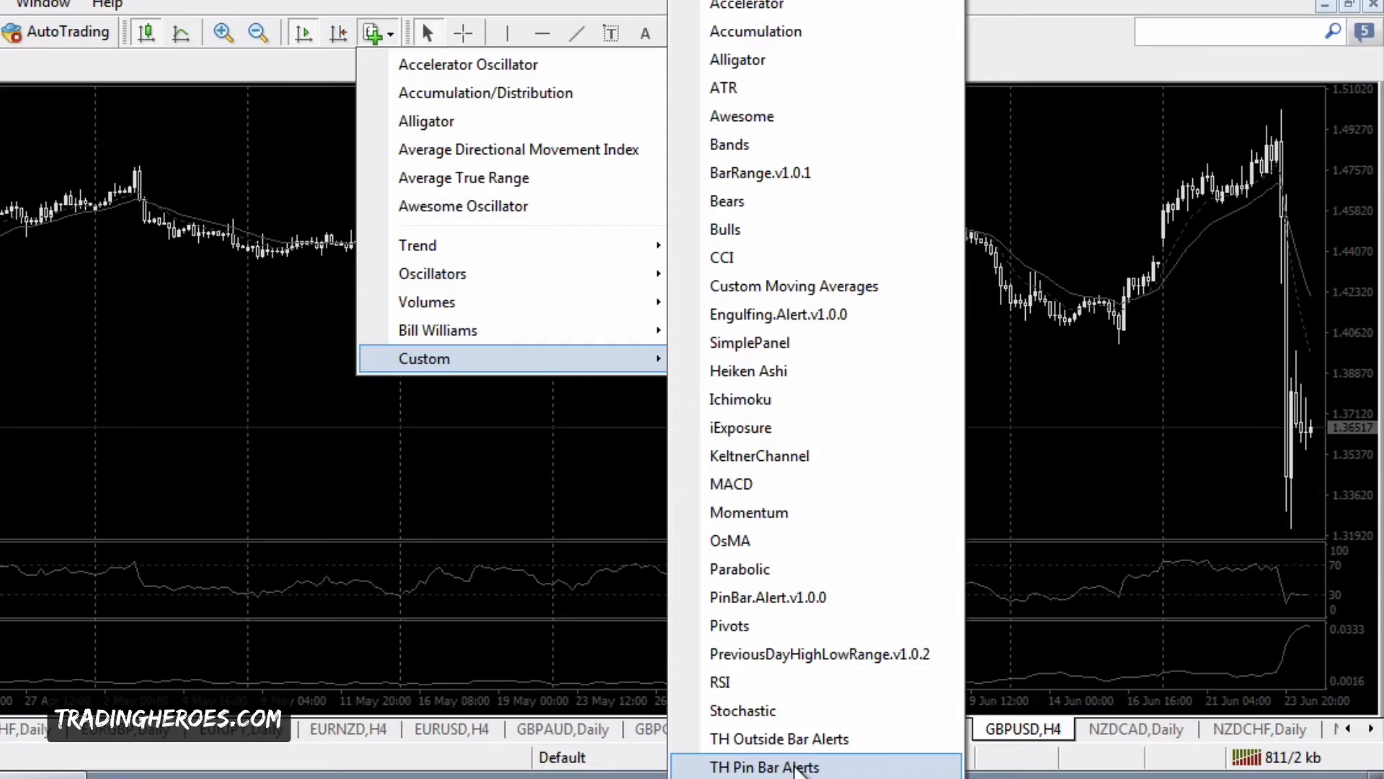
{"action": "left_click", "coordinate": [764, 766]}
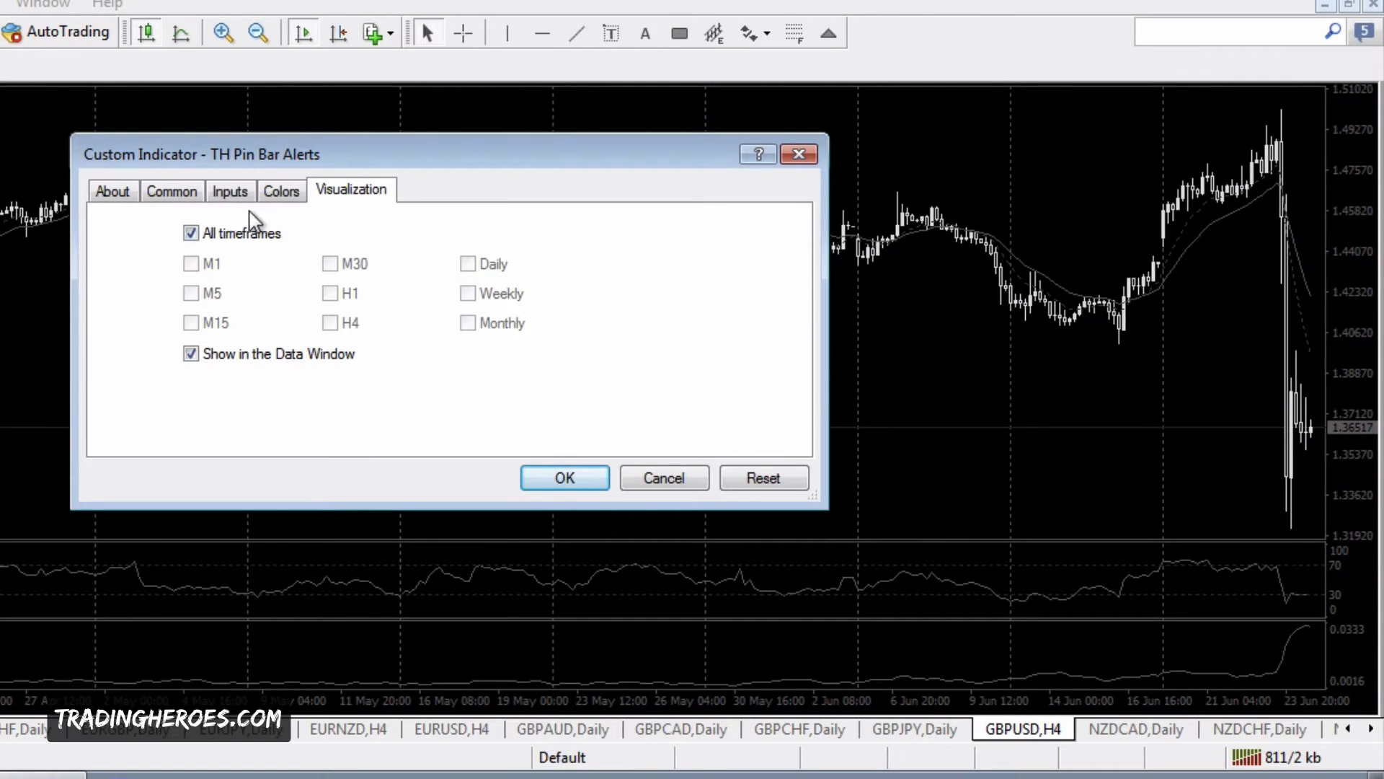
Show the indicator's inputs: MinimumTailSize 0.6, PopupAlert true, email and notifications off.
{"action": "left_click", "coordinate": [229, 190]}
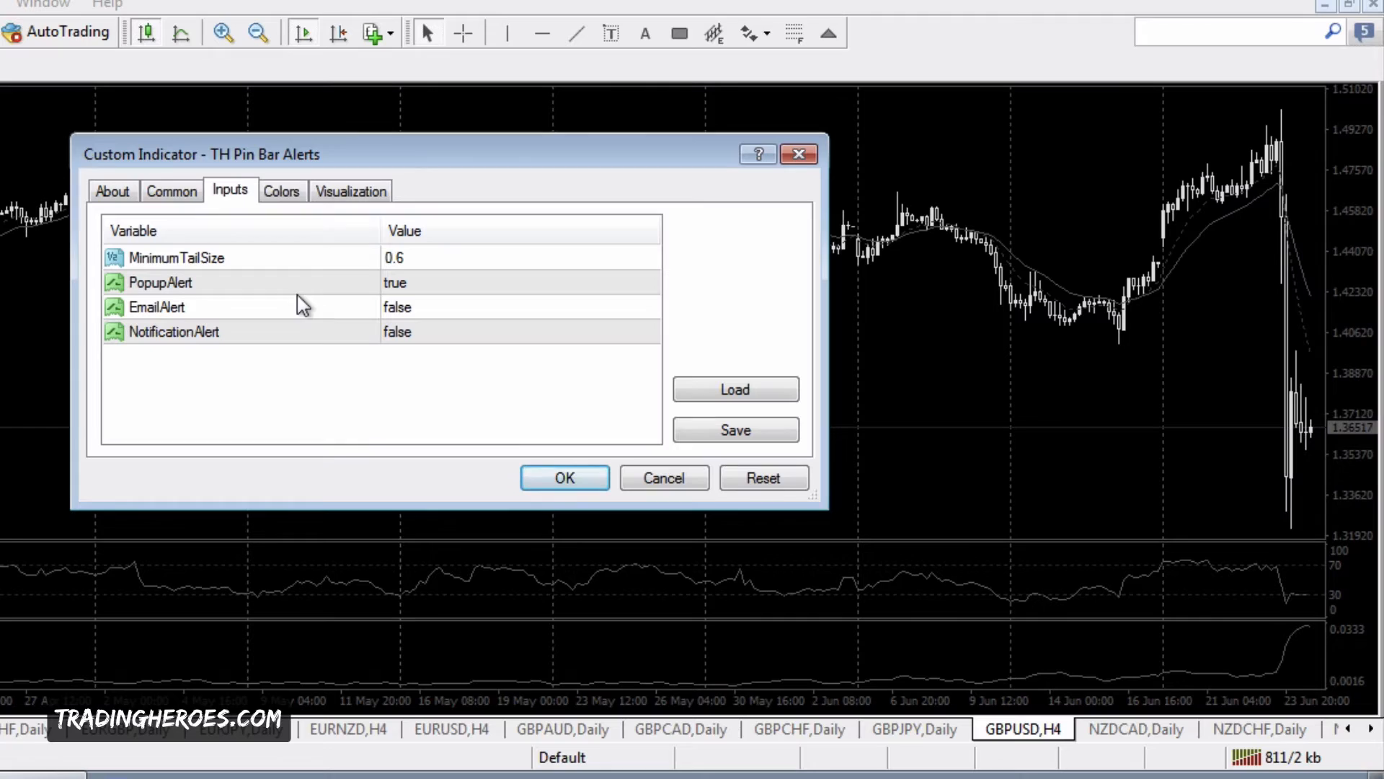
{"action": "mouse_move", "coordinate": [899, 243]}
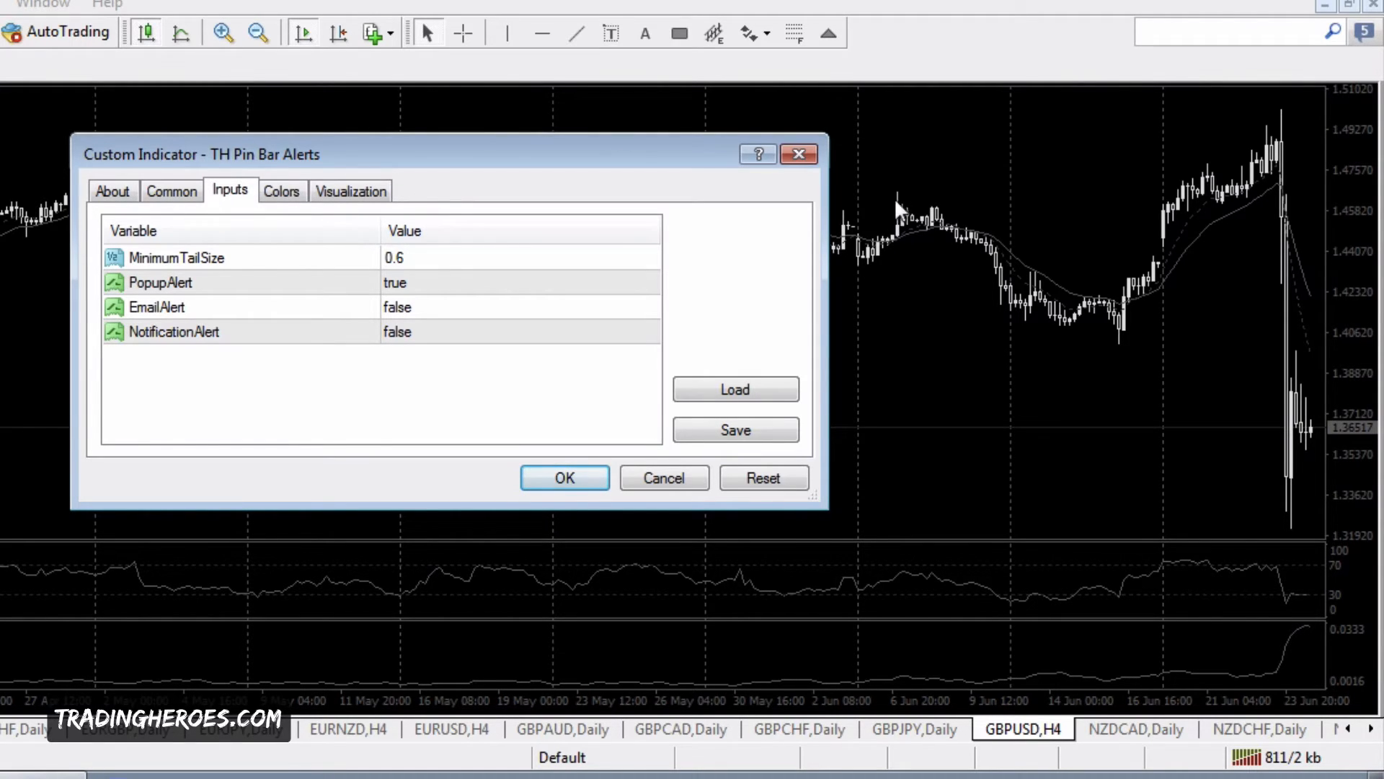
{"action": "mouse_move", "coordinate": [918, 204]}
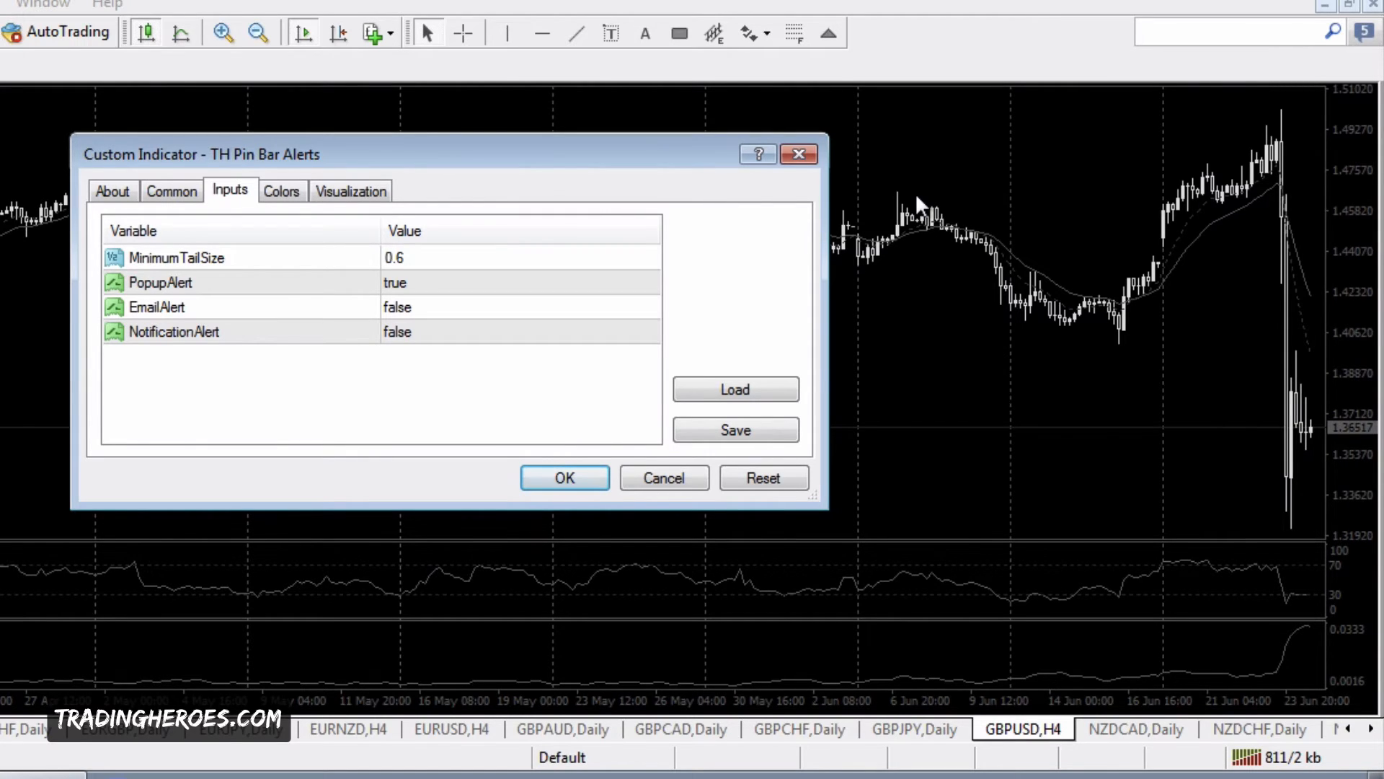
{"action": "mouse_move", "coordinate": [1143, 343]}
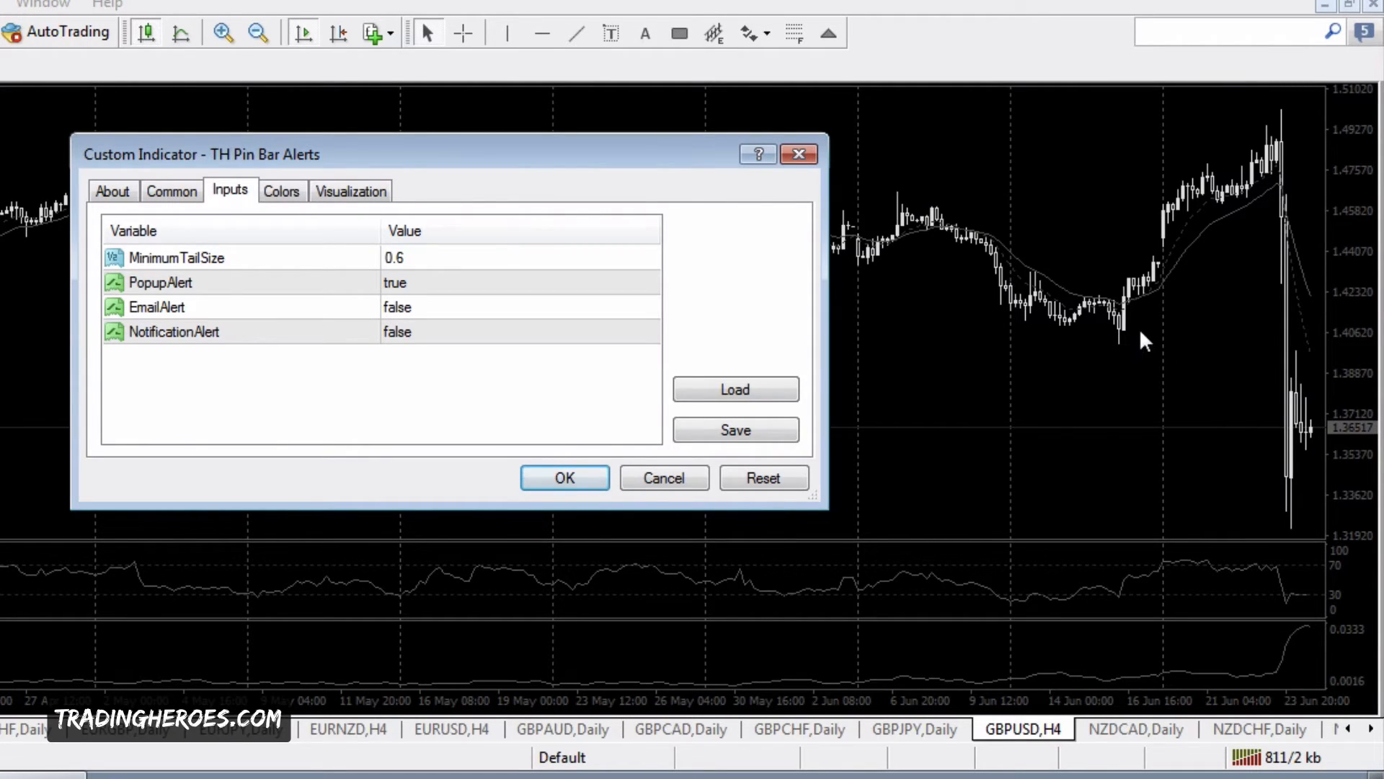
{"action": "mouse_move", "coordinate": [1129, 329]}
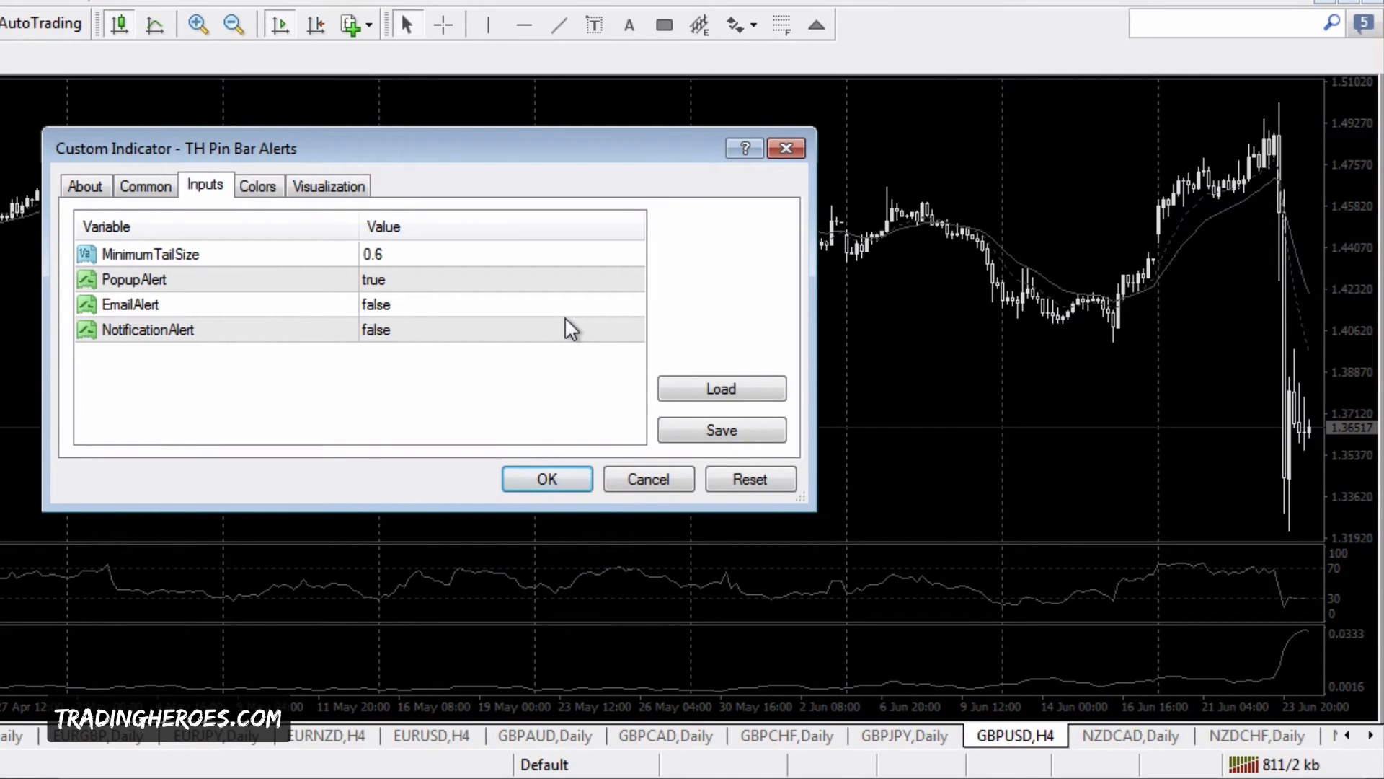
{"action": "mouse_move", "coordinate": [428, 267]}
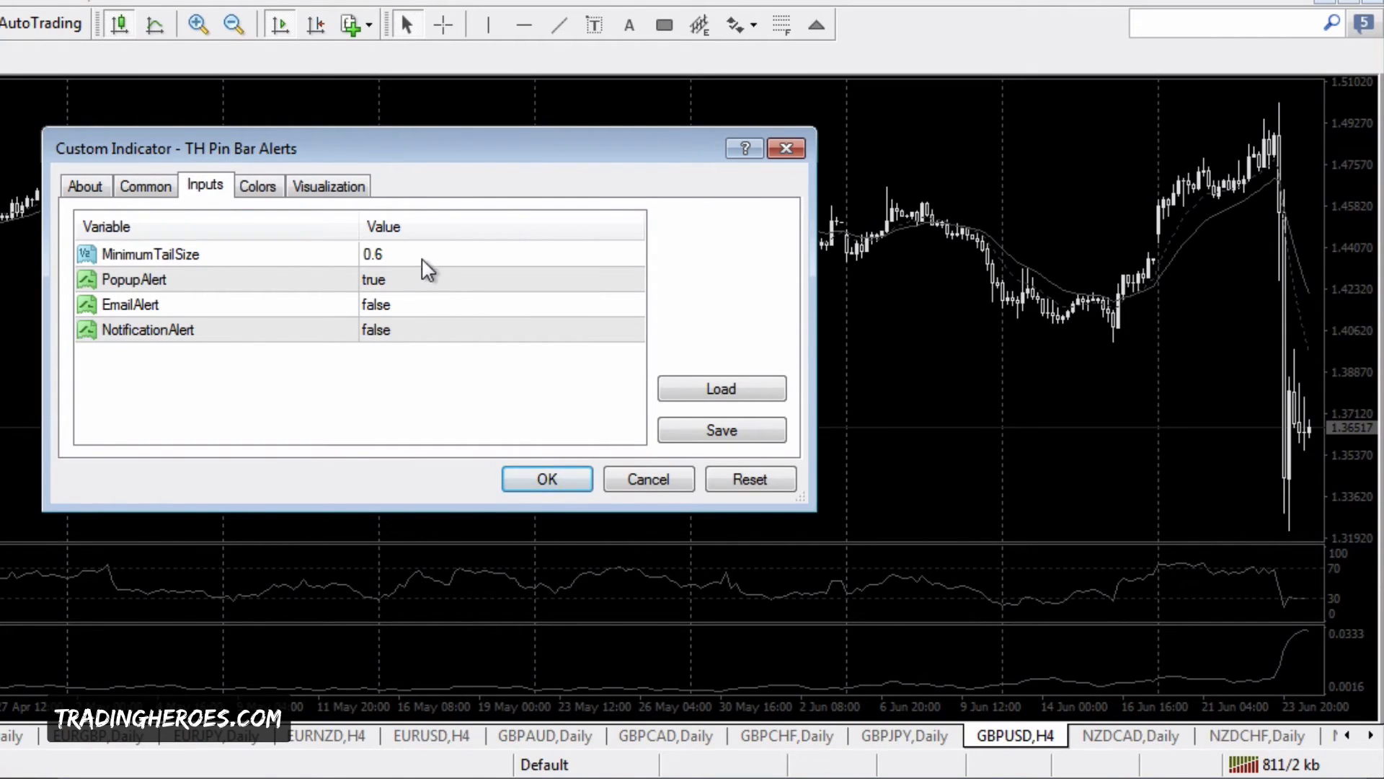
{"action": "mouse_move", "coordinate": [203, 307]}
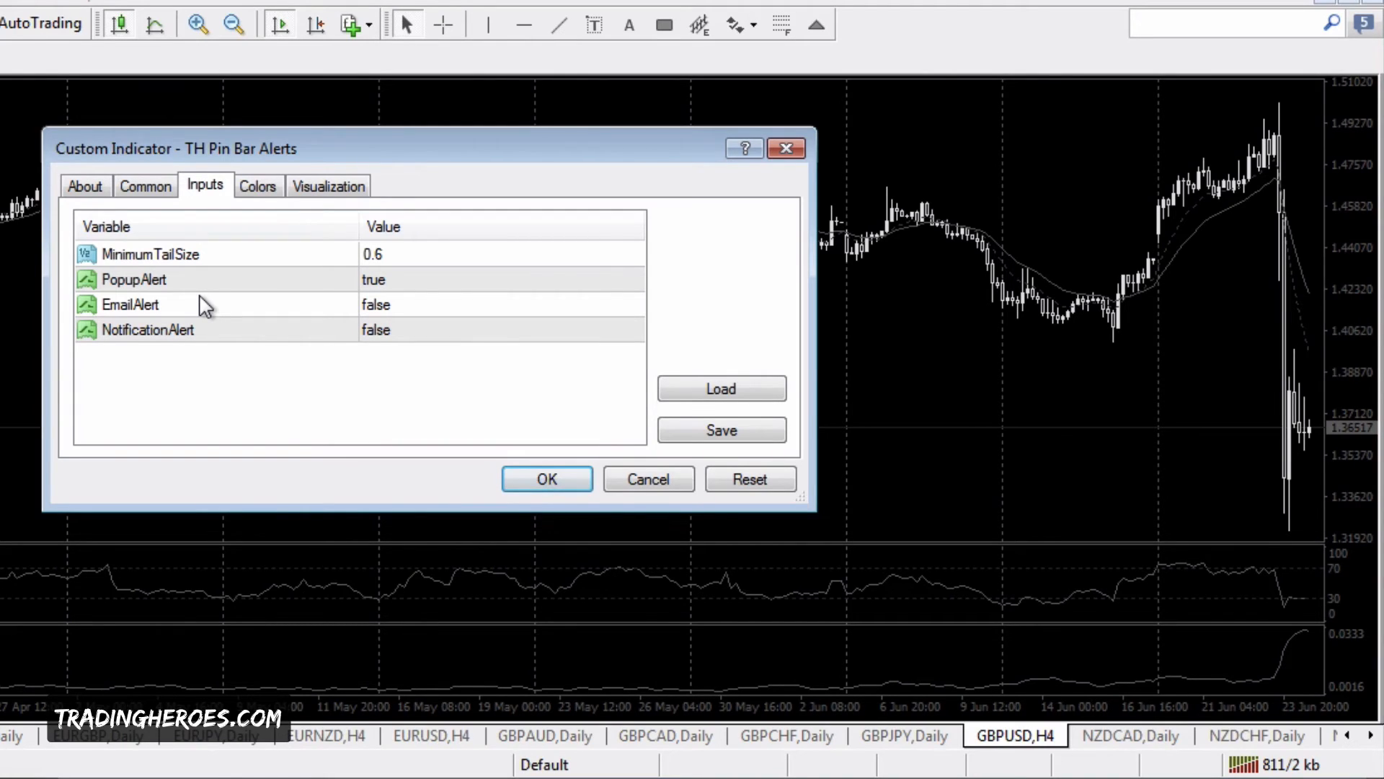
{"action": "mouse_move", "coordinate": [231, 331]}
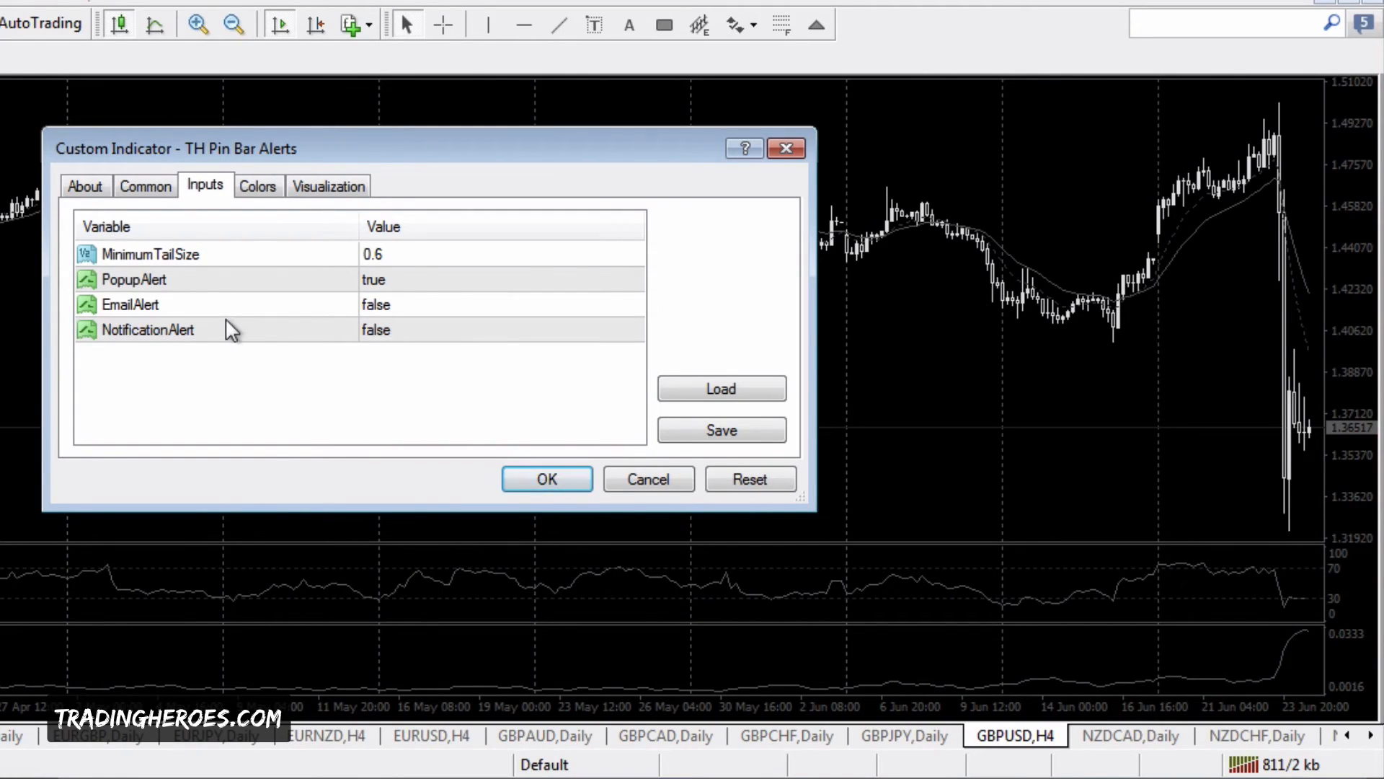
{"action": "mouse_move", "coordinate": [229, 343]}
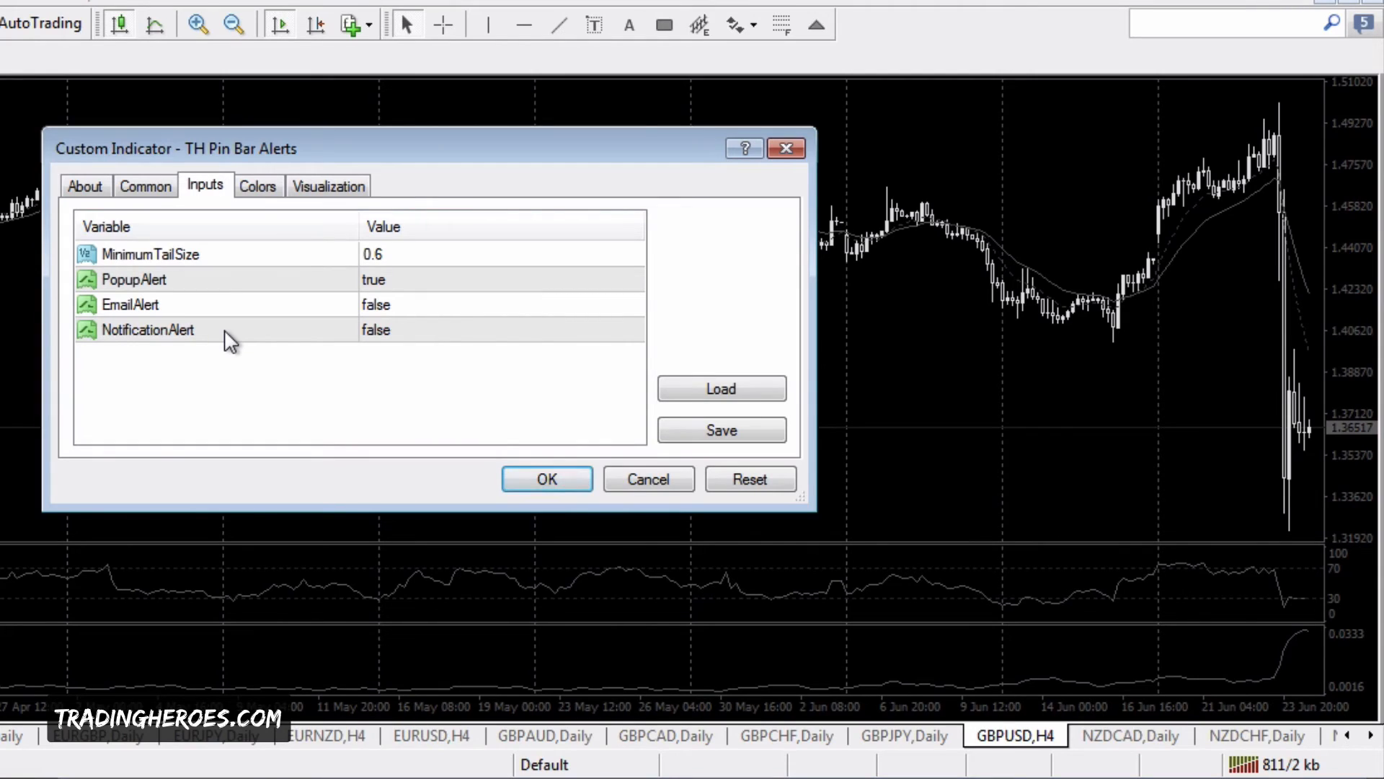
{"action": "mouse_move", "coordinate": [457, 318]}
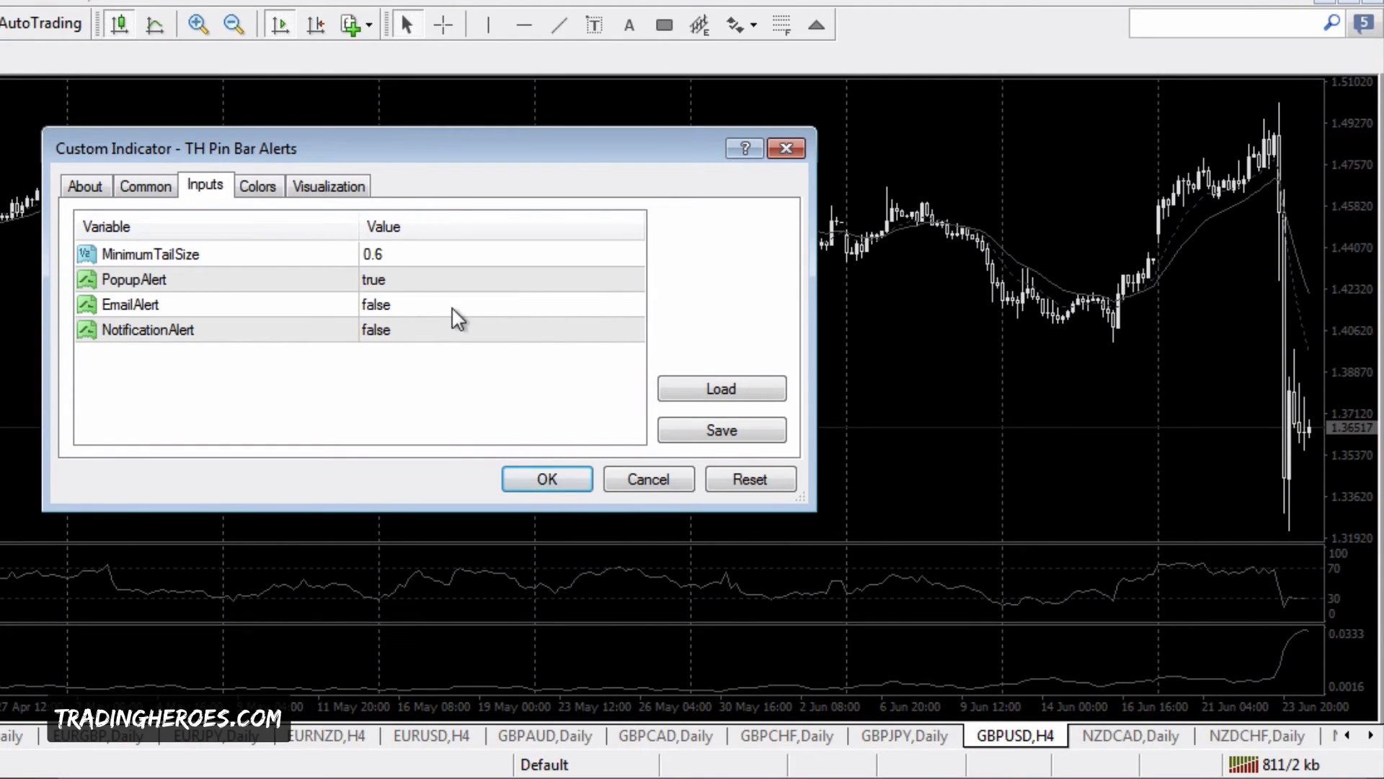
{"action": "mouse_move", "coordinate": [477, 275]}
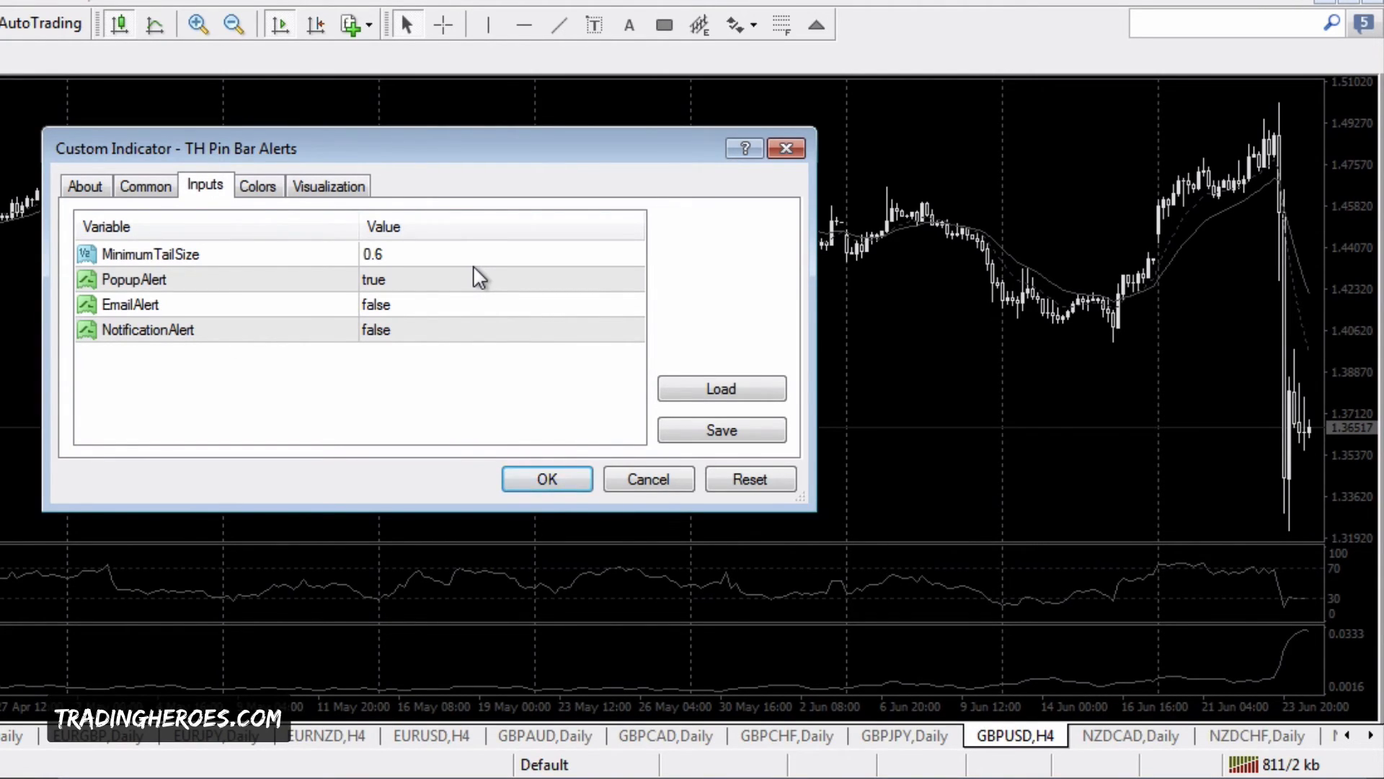